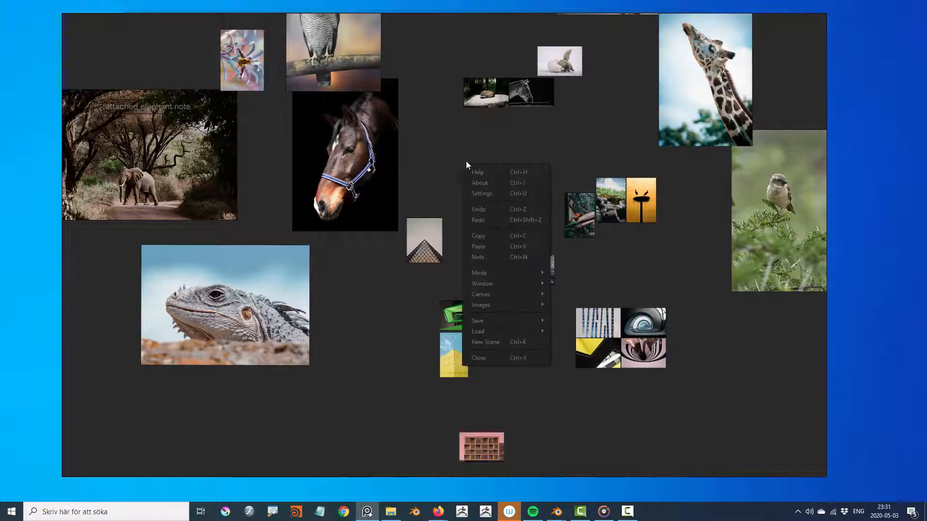
# - Open PureRef Settings and browse the Colors tab, then the Key Bindings tab
pyautogui.click(482, 193)
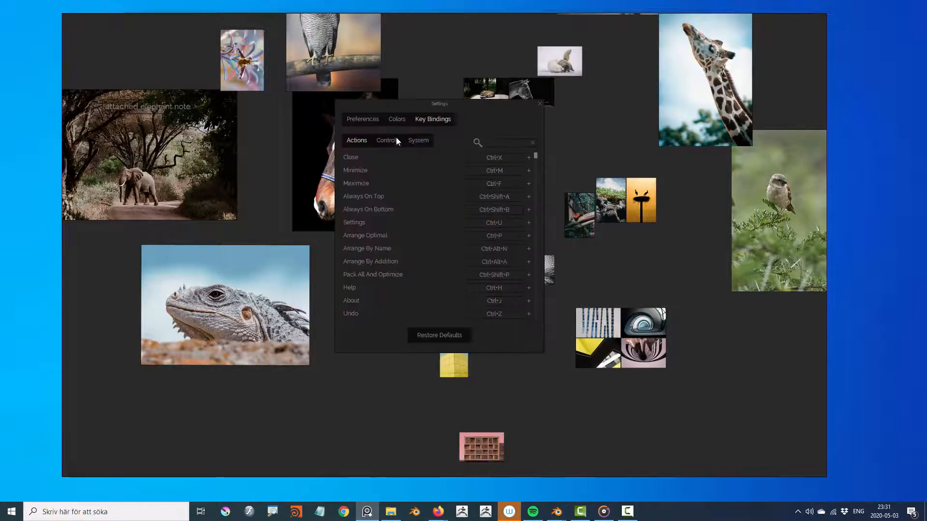
pyautogui.click(395, 119)
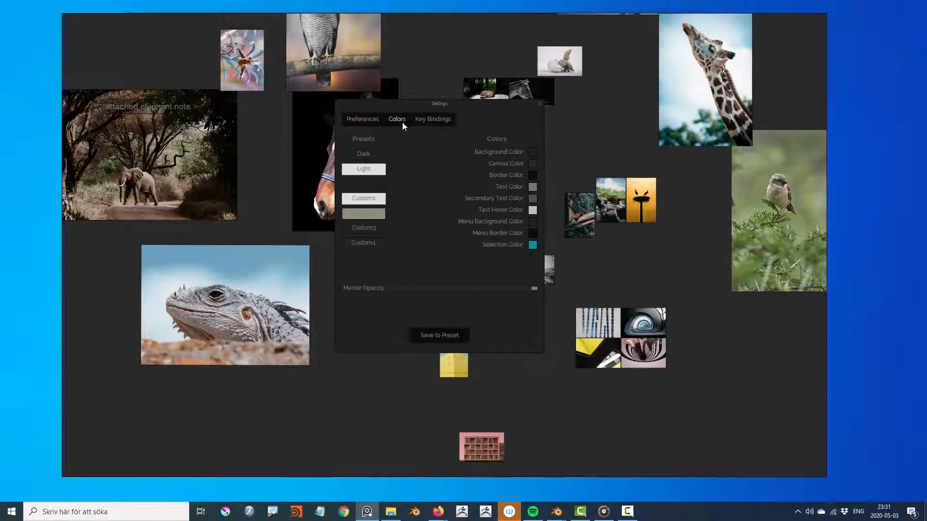
pyautogui.click(433, 119)
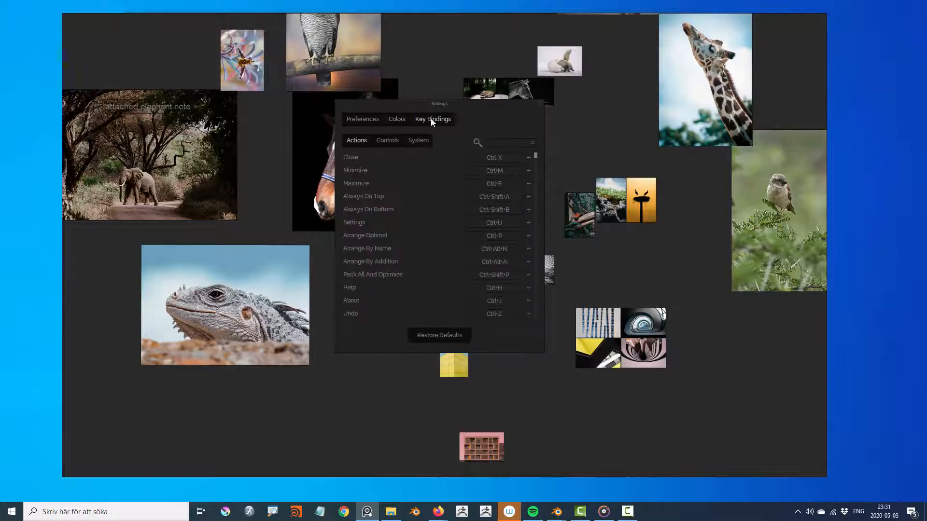
# - Scroll the Preferences list down to the automatic downscaling of large images option
pyautogui.click(362, 119)
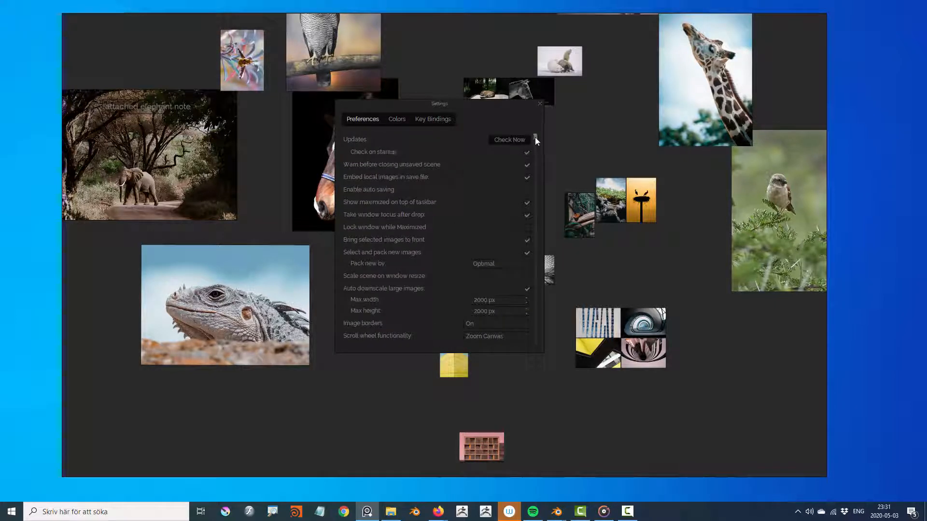
pyautogui.scroll(-3)
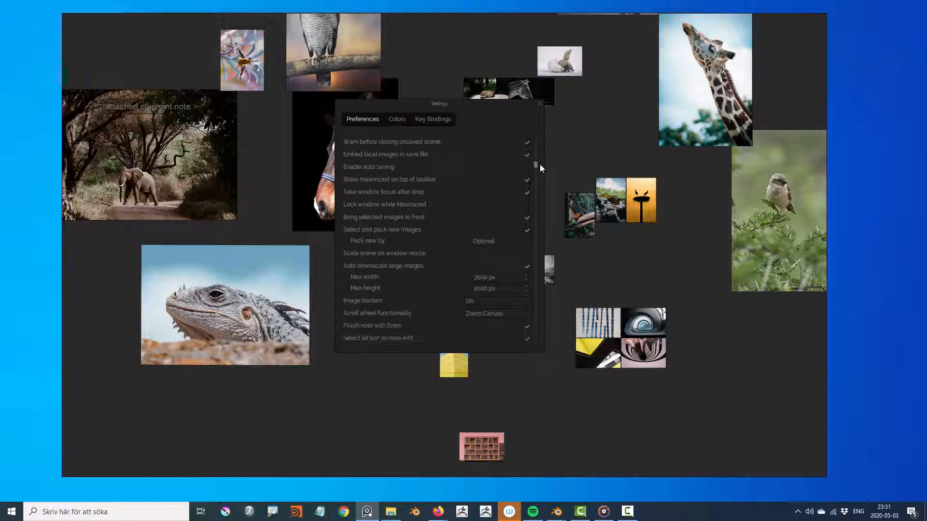
pyautogui.scroll(-3)
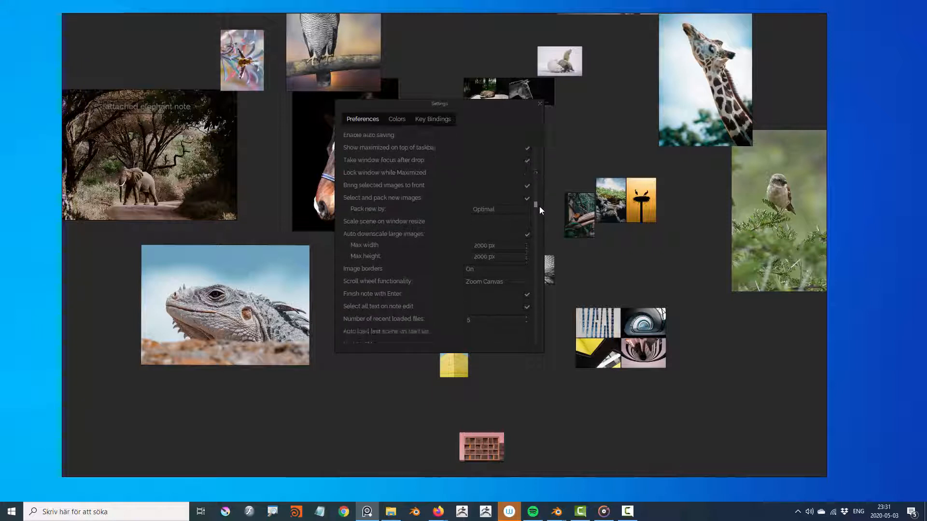
pyautogui.scroll(-3)
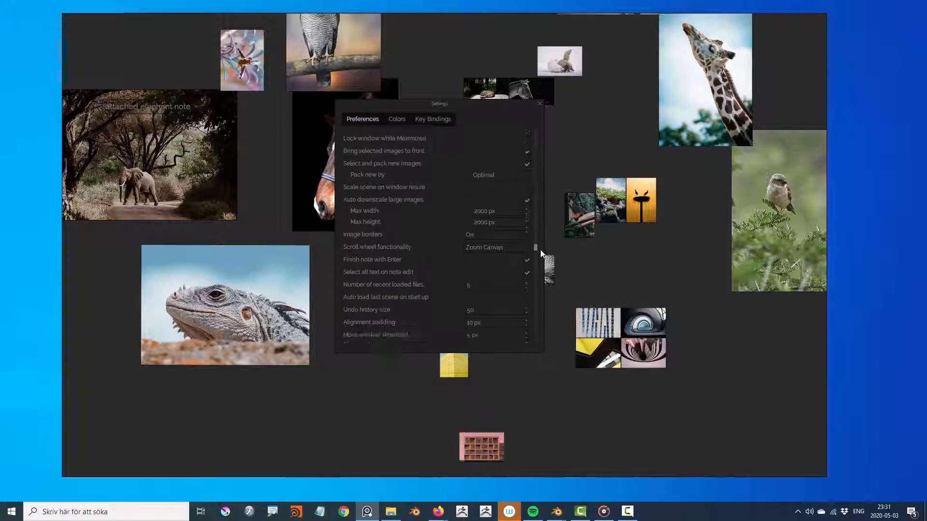
pyautogui.scroll(-3)
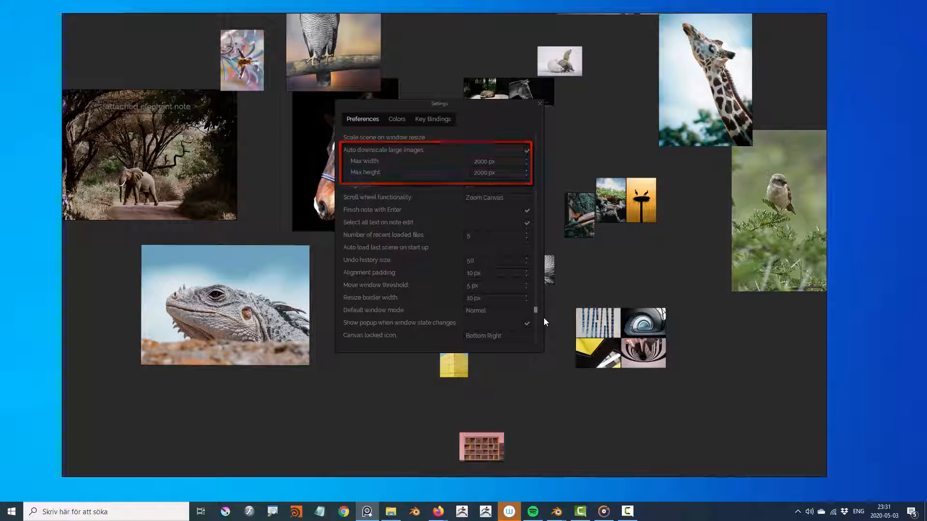
pyautogui.scroll(-3)
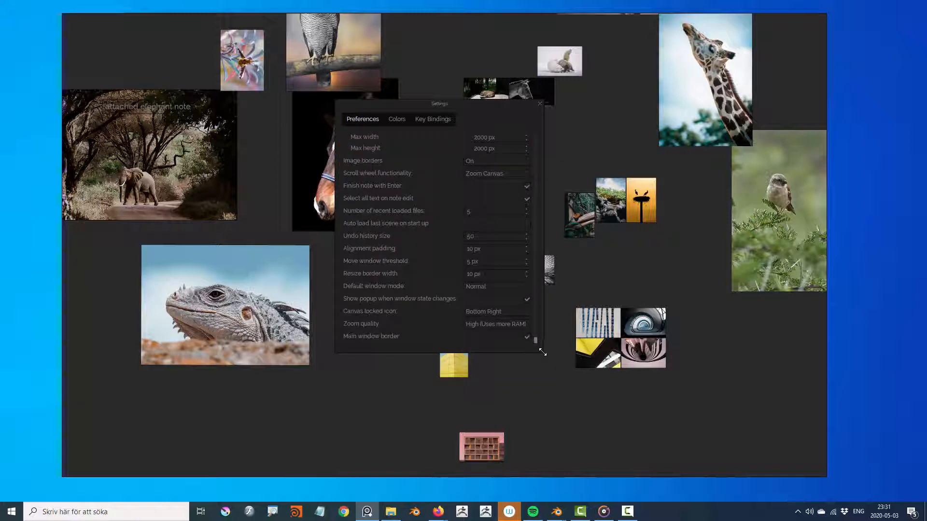
# - Show the Colors tab with theme presets and interface colour swatches
pyautogui.click(396, 119)
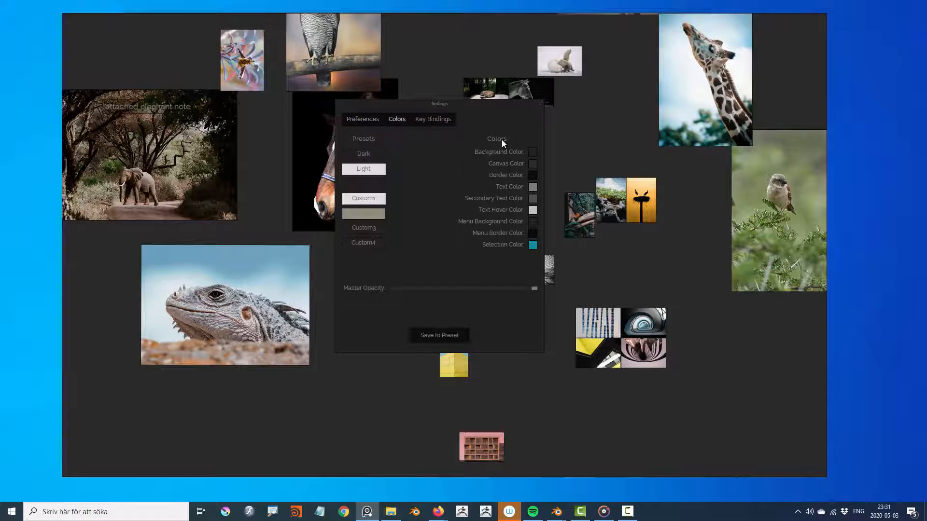
pyautogui.moveTo(450, 162)
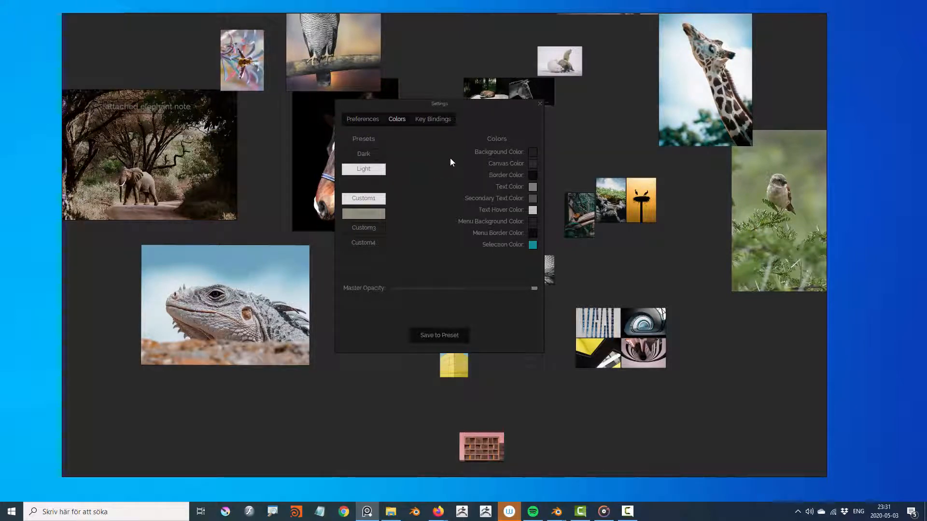
pyautogui.moveTo(537, 292)
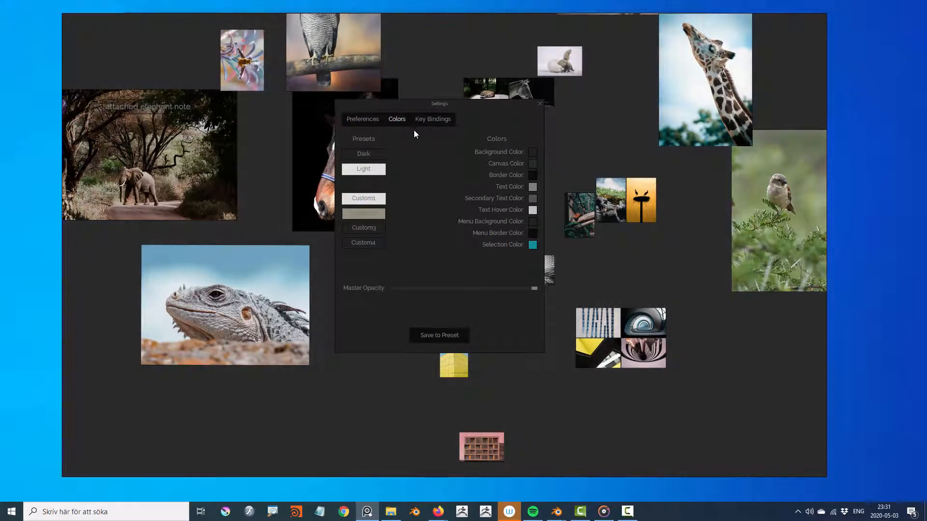
# - Scroll the Key Bindings actions list past Reset Camera Zoom and close Settings
pyautogui.click(432, 119)
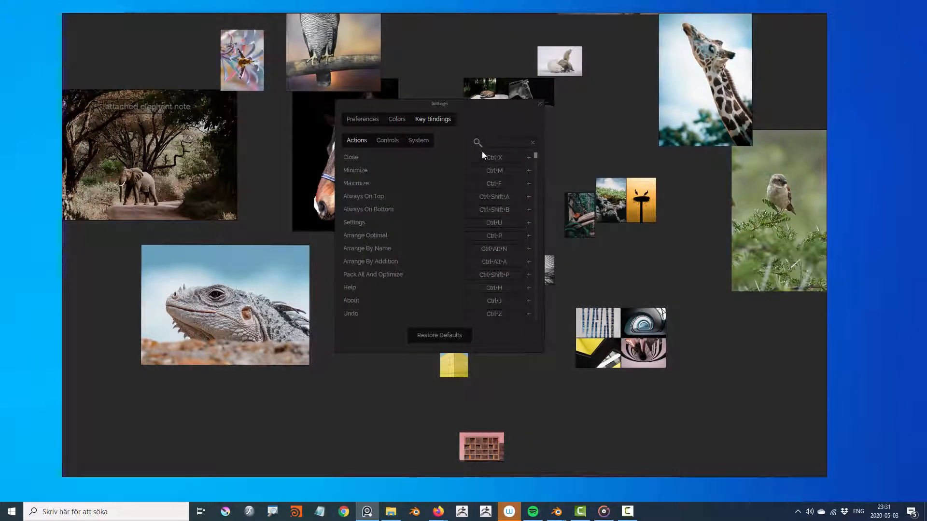
pyautogui.scroll(-3)
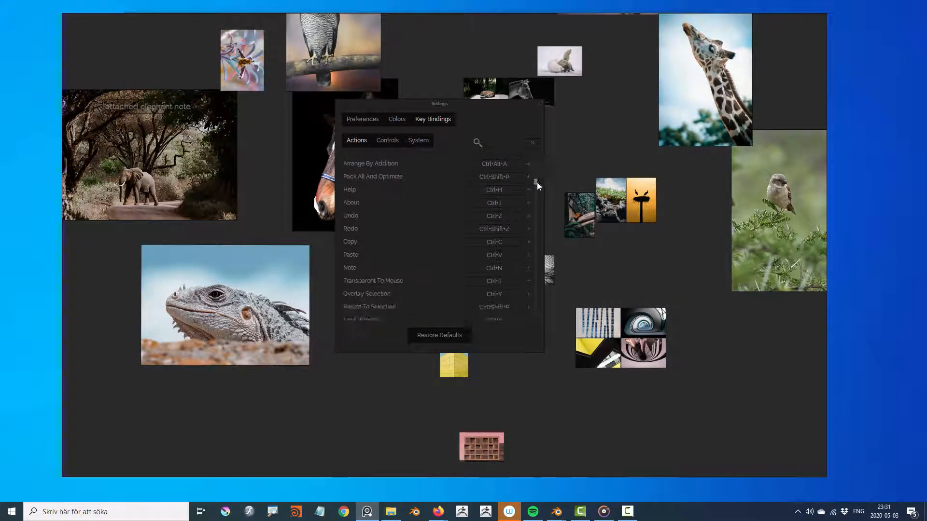
pyautogui.scroll(-3)
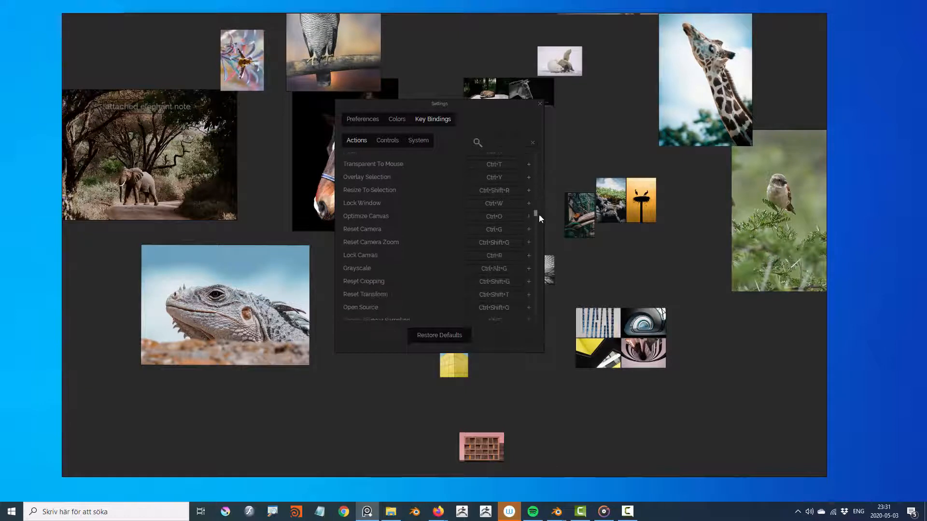
pyautogui.scroll(-3)
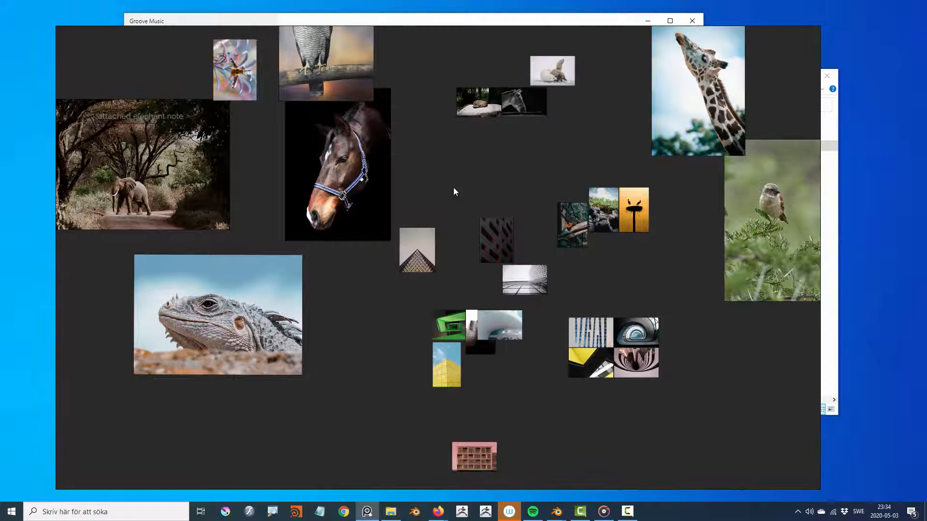
# - Reopen Settings from the canvas menu and view System, then Actions key bindings
pyautogui.rightClick(455, 192)
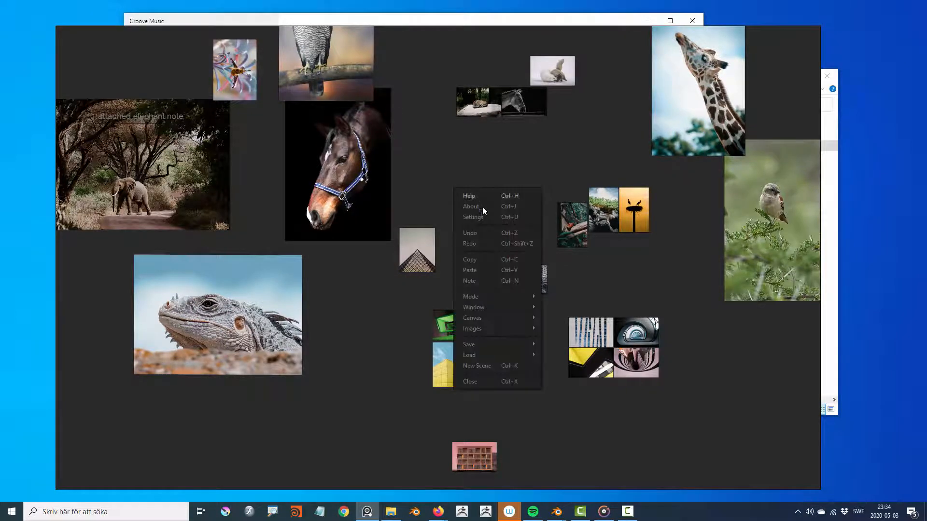
pyautogui.click(473, 217)
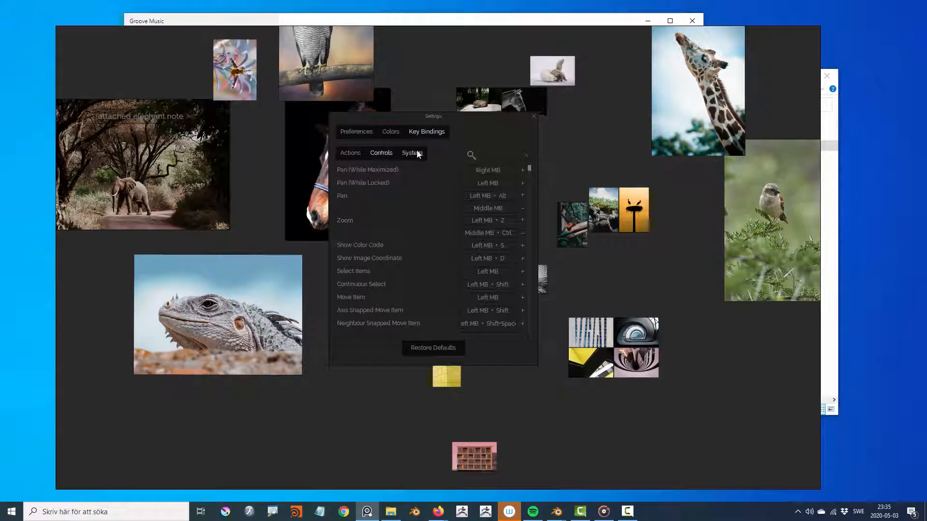
pyautogui.click(412, 153)
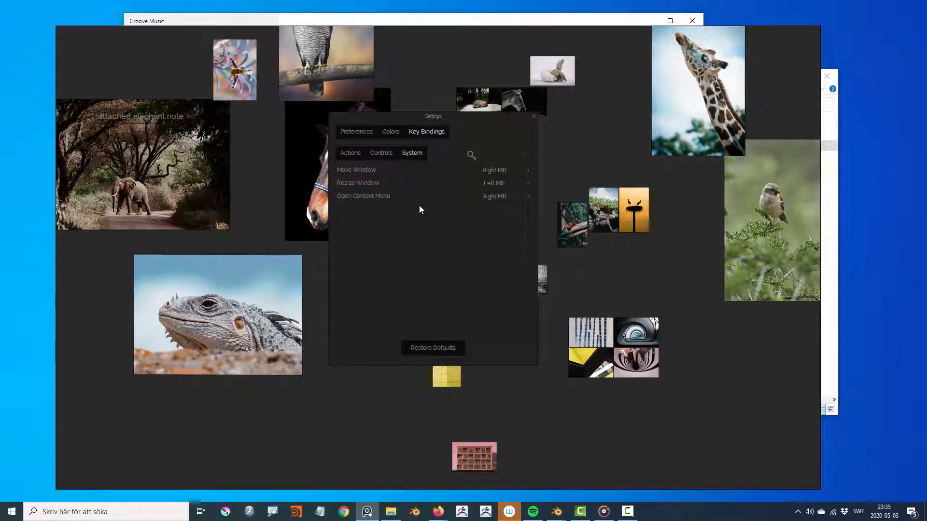
pyautogui.click(350, 152)
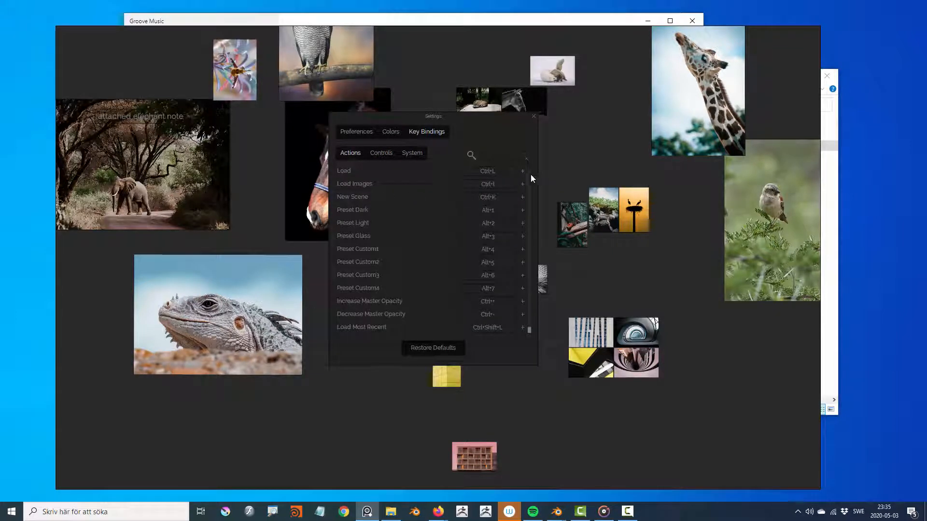
# - Scroll through Actions and Controls bindings, check System, and return to Actions
pyautogui.scroll(-3)
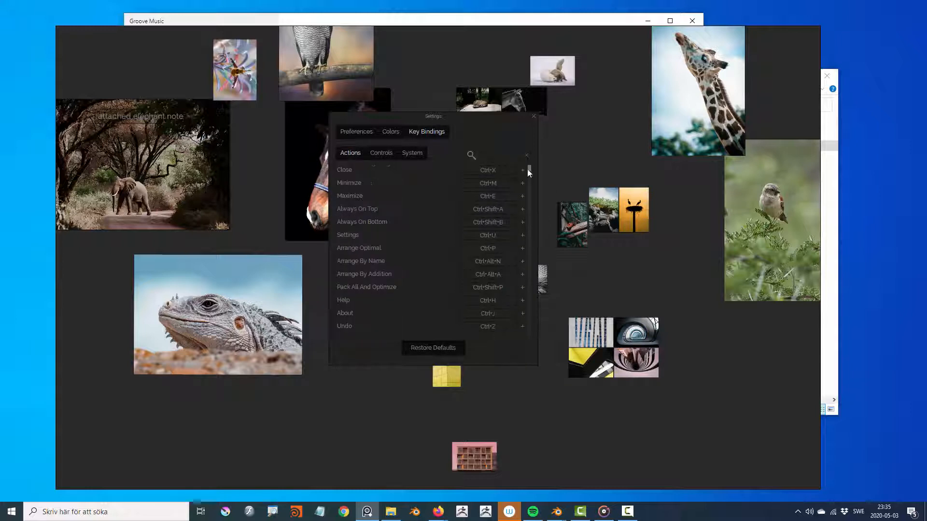
pyautogui.scroll(-3)
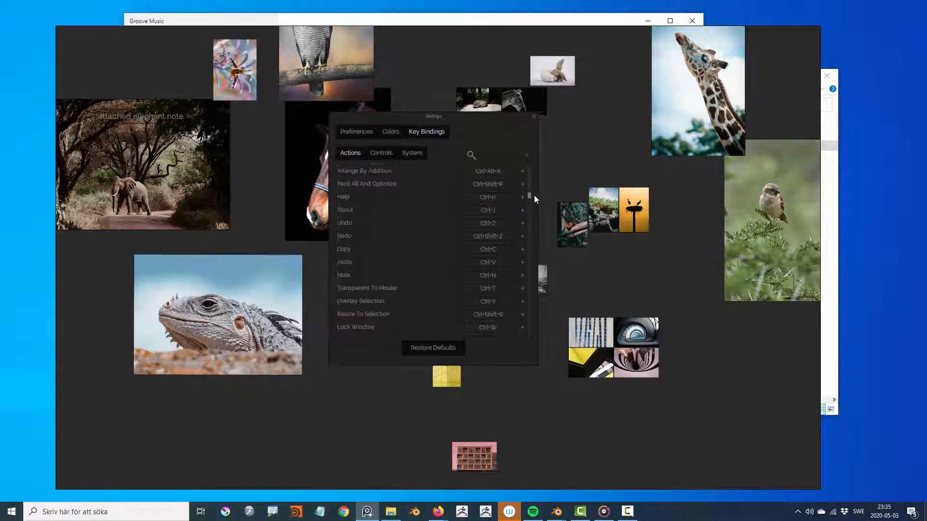
pyautogui.click(381, 152)
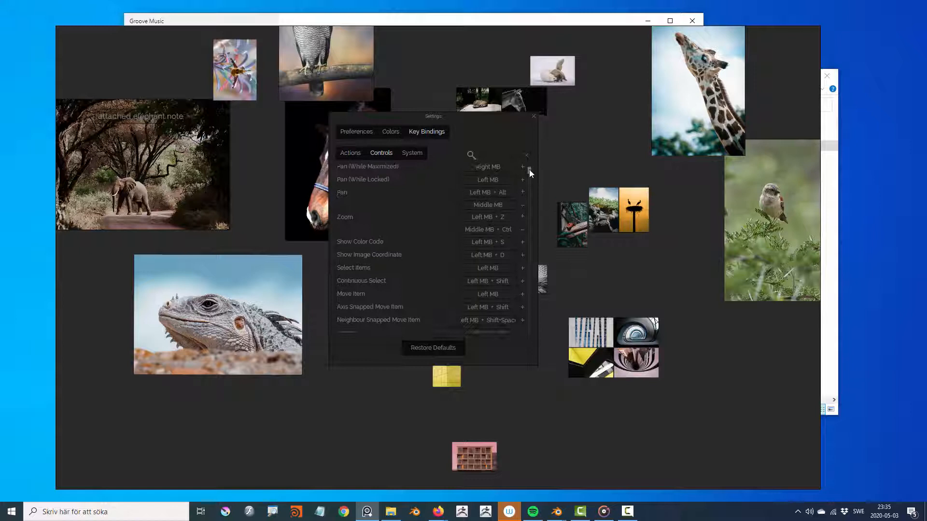
pyautogui.scroll(-3)
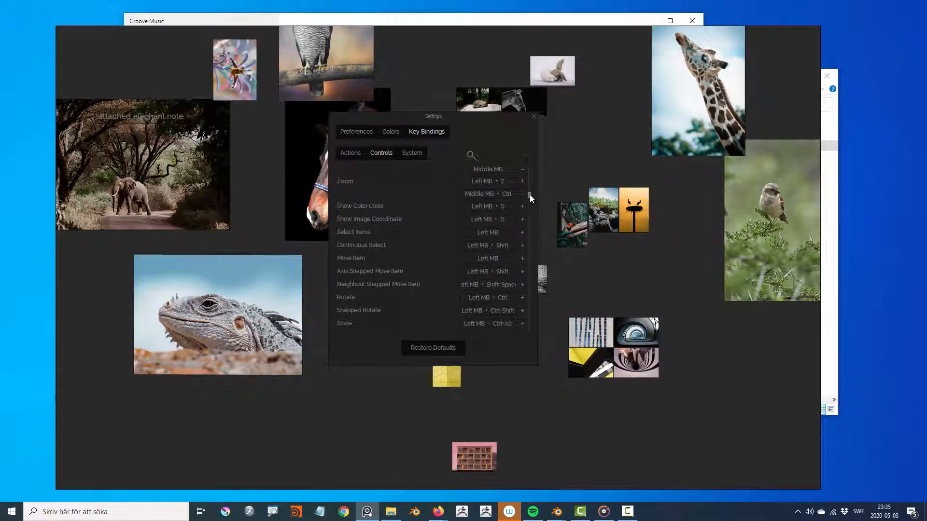
pyautogui.click(412, 153)
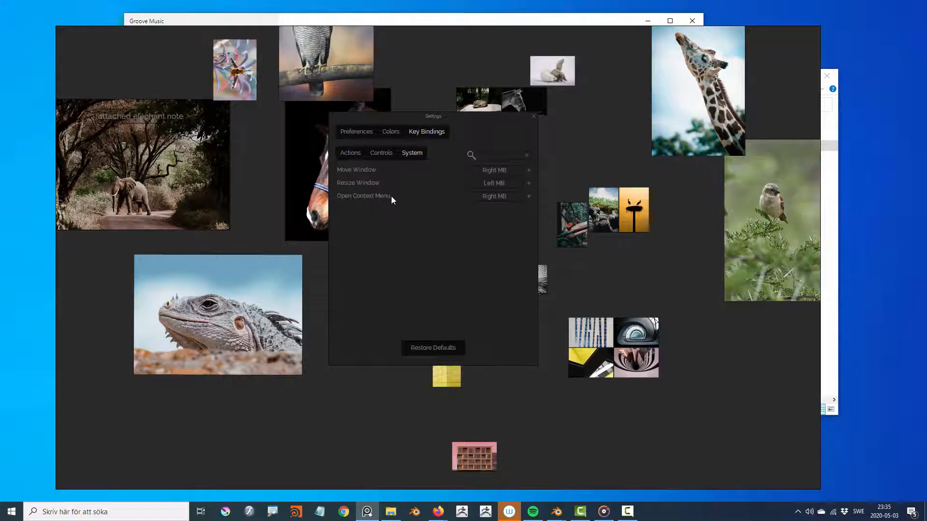
pyautogui.moveTo(449, 207)
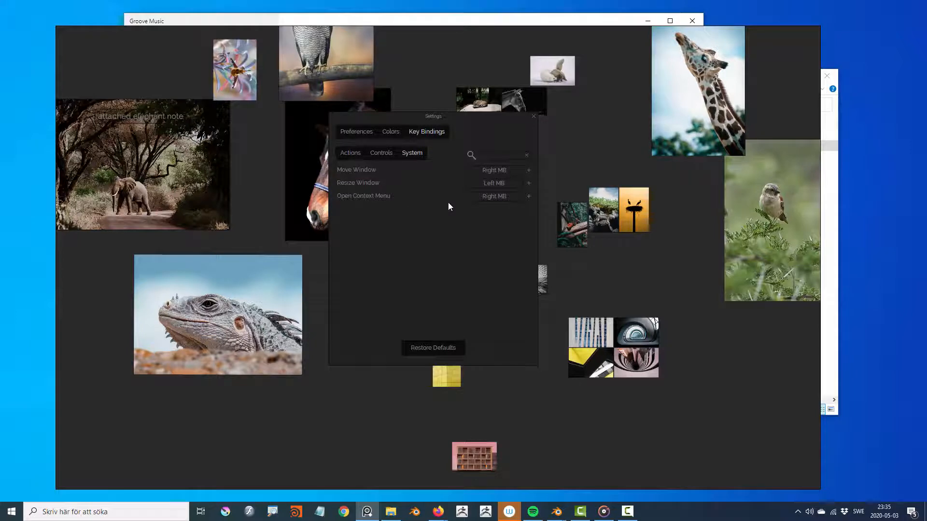
pyautogui.click(350, 153)
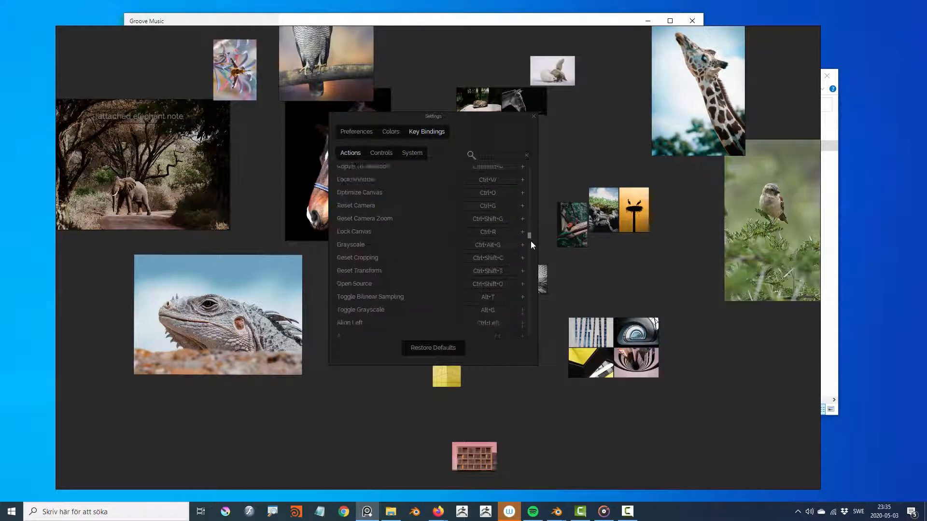
# - Search the key bindings for 'past', then clear the search
pyautogui.scroll(3)
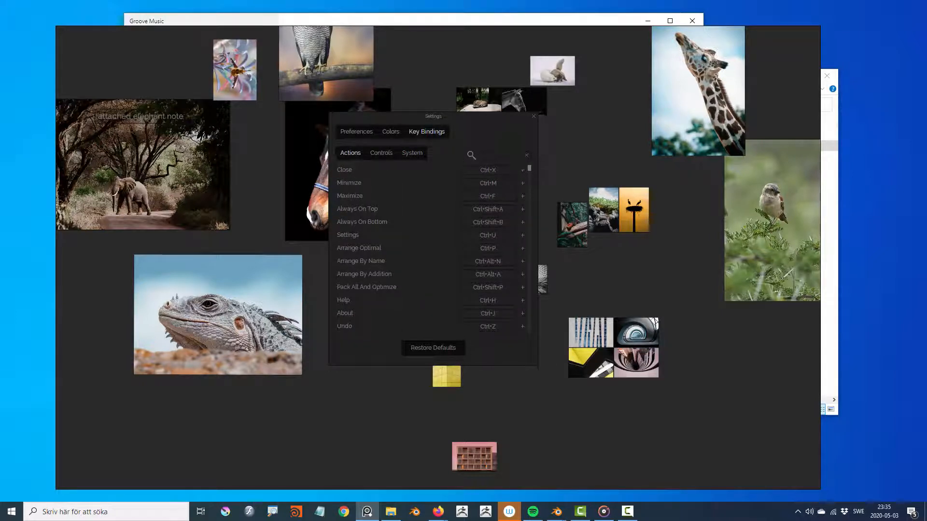
pyautogui.click(497, 155)
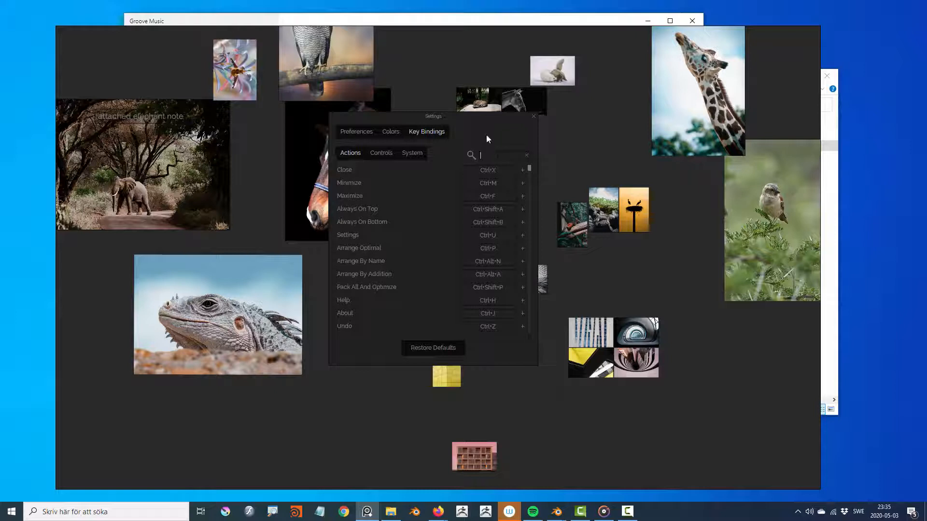
pyautogui.write('past')
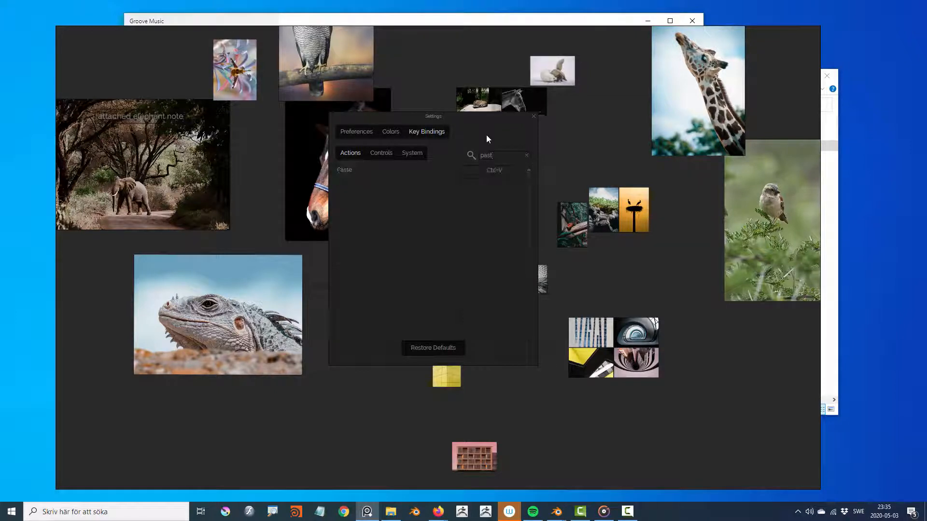
pyautogui.click(526, 155)
pyautogui.write('zoom')
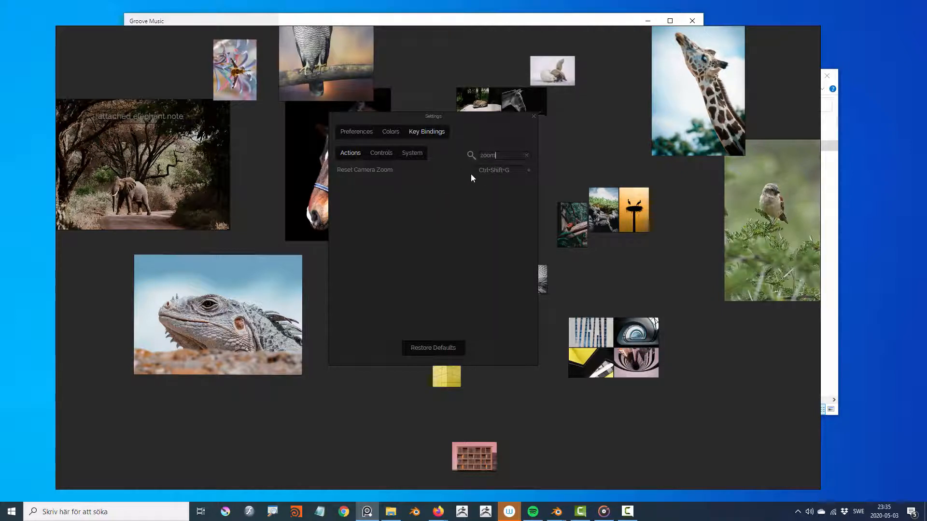
pyautogui.moveTo(529, 173)
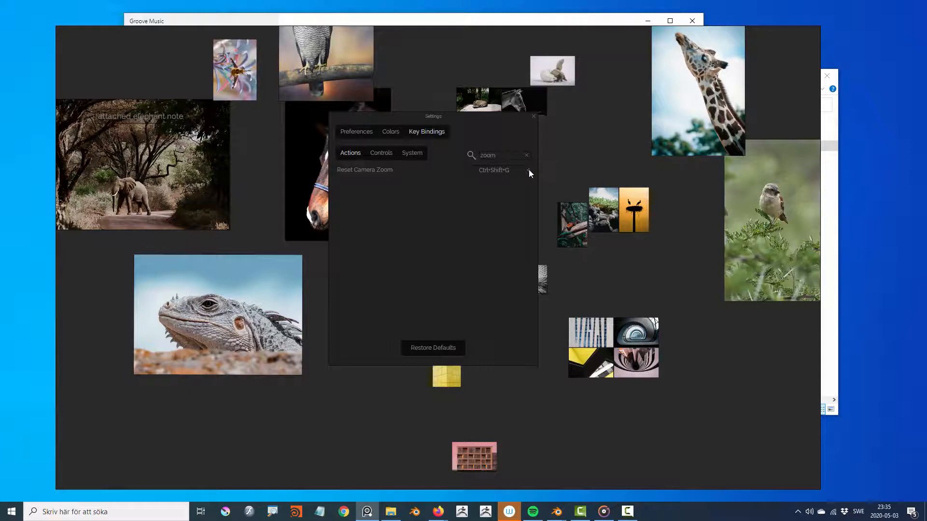
# - Add a § shortcut to Reset Camera Zoom, clear the search, and request Restore Defaults
pyautogui.click(528, 170)
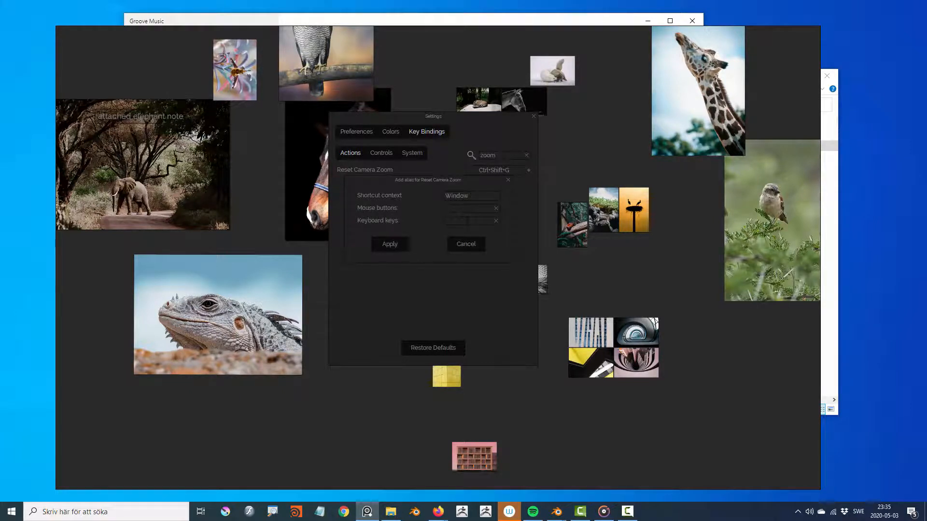
pyautogui.write('§')
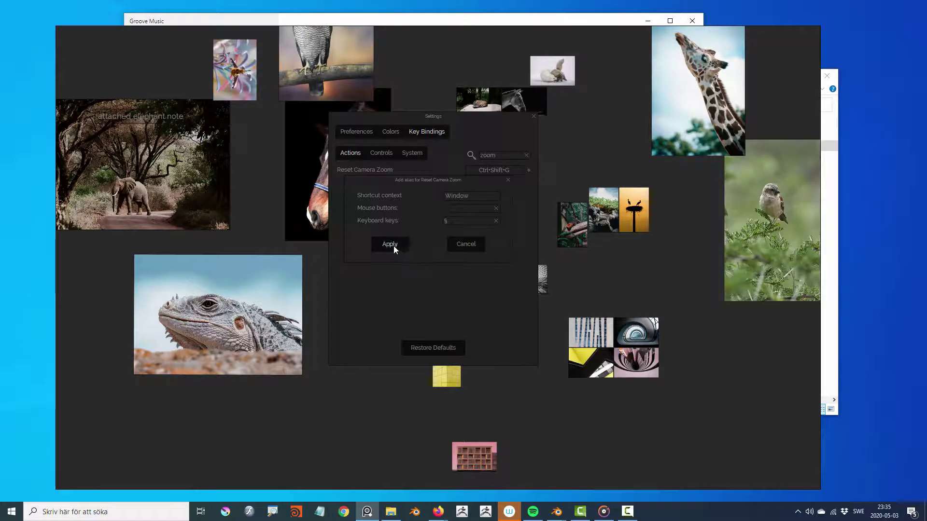
pyautogui.click(390, 244)
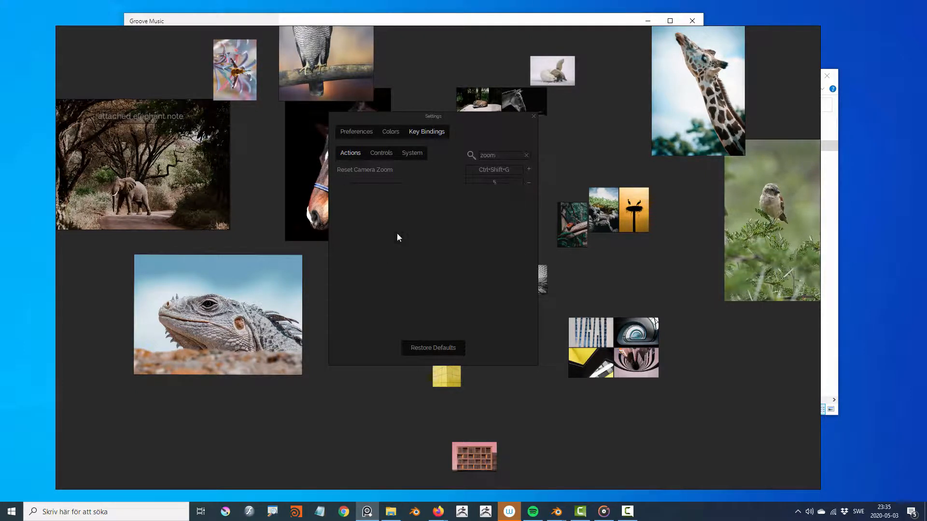
pyautogui.click(525, 155)
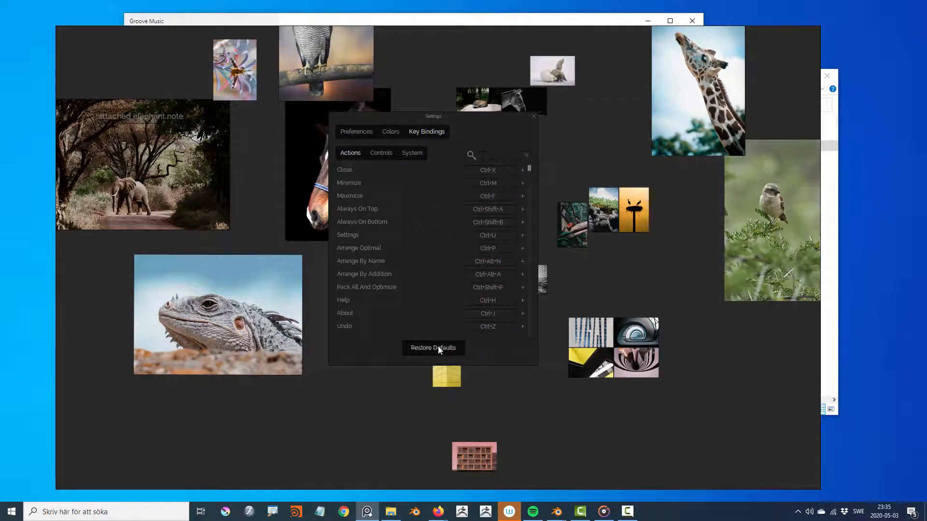
pyautogui.click(433, 348)
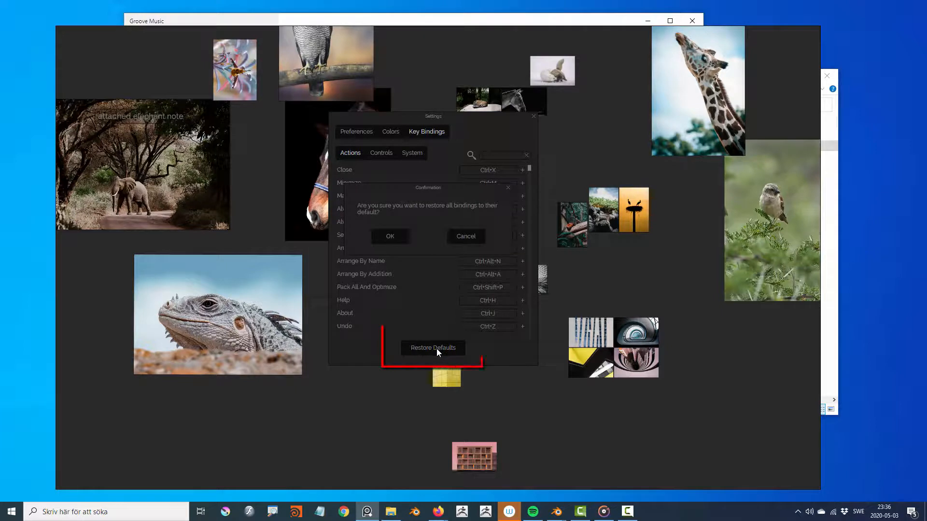